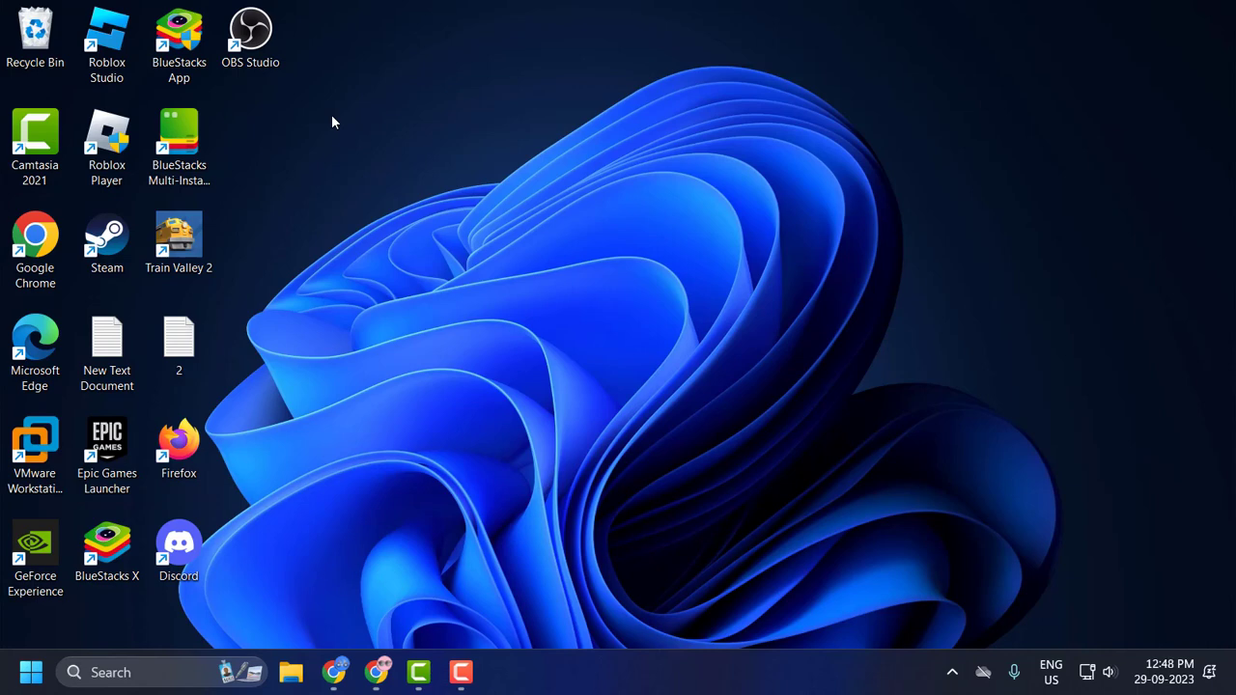
{"action": "mouse_move", "coordinate": [343, 139]}
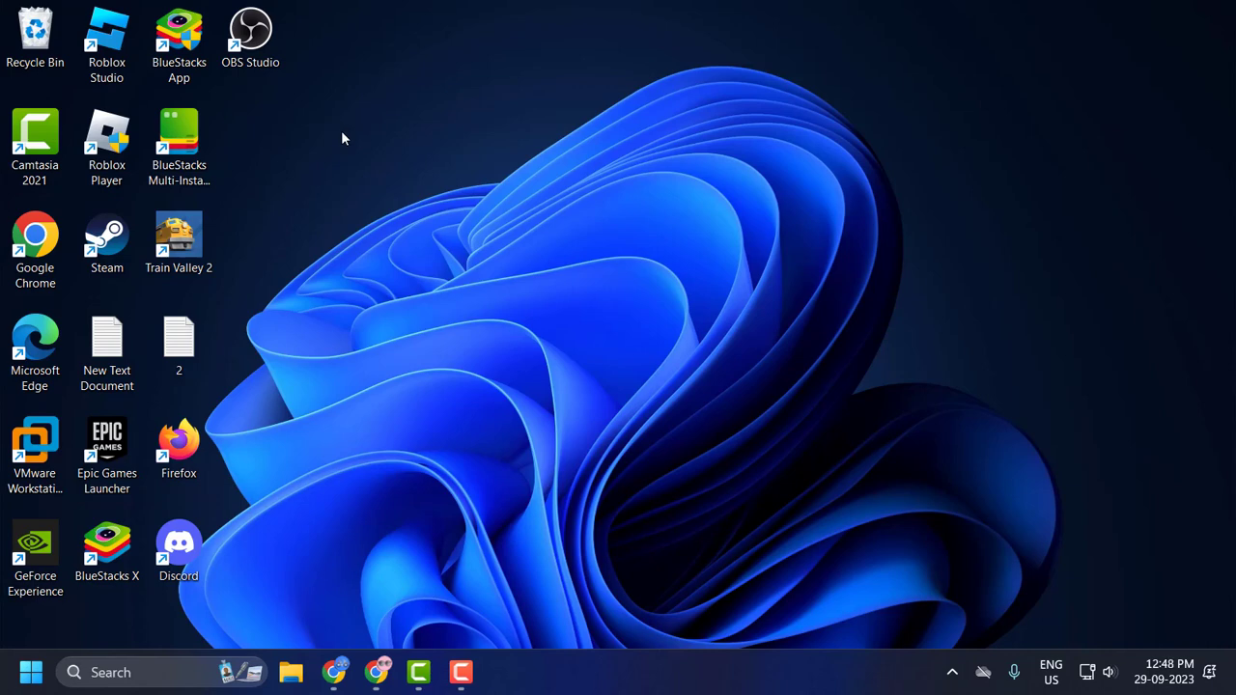
{"action": "mouse_move", "coordinate": [464, 158]}
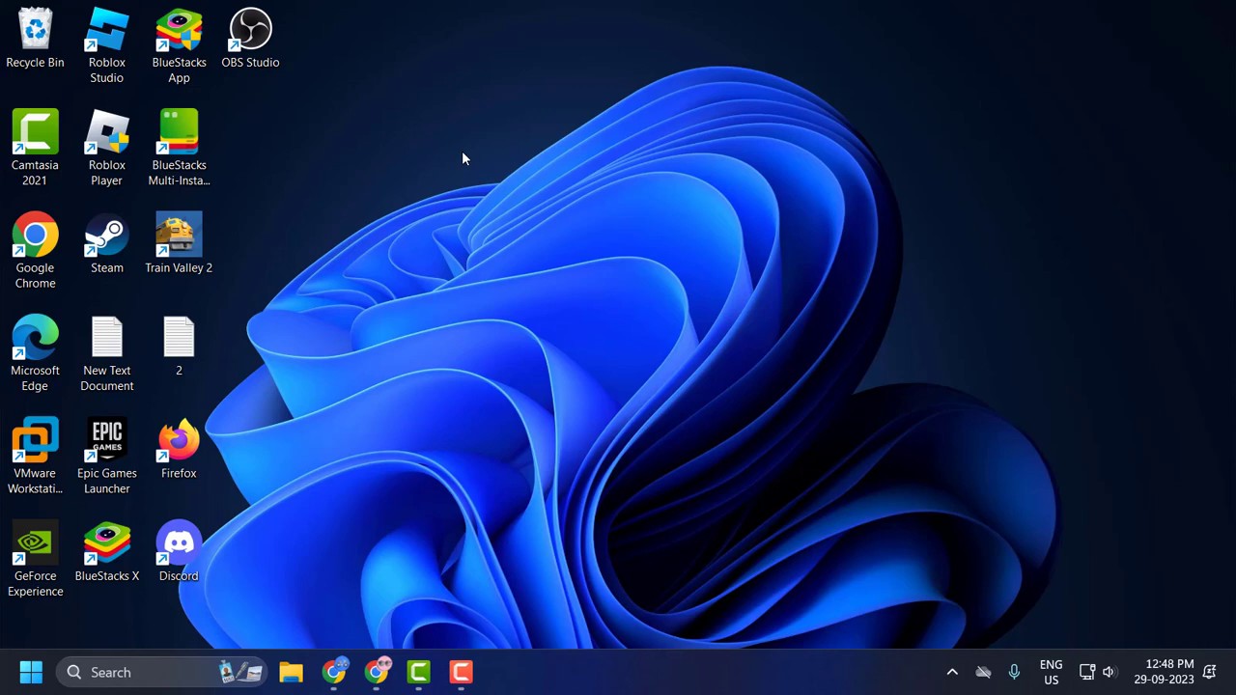
{"action": "mouse_move", "coordinate": [506, 443]}
{"action": "type", "text": "t"}
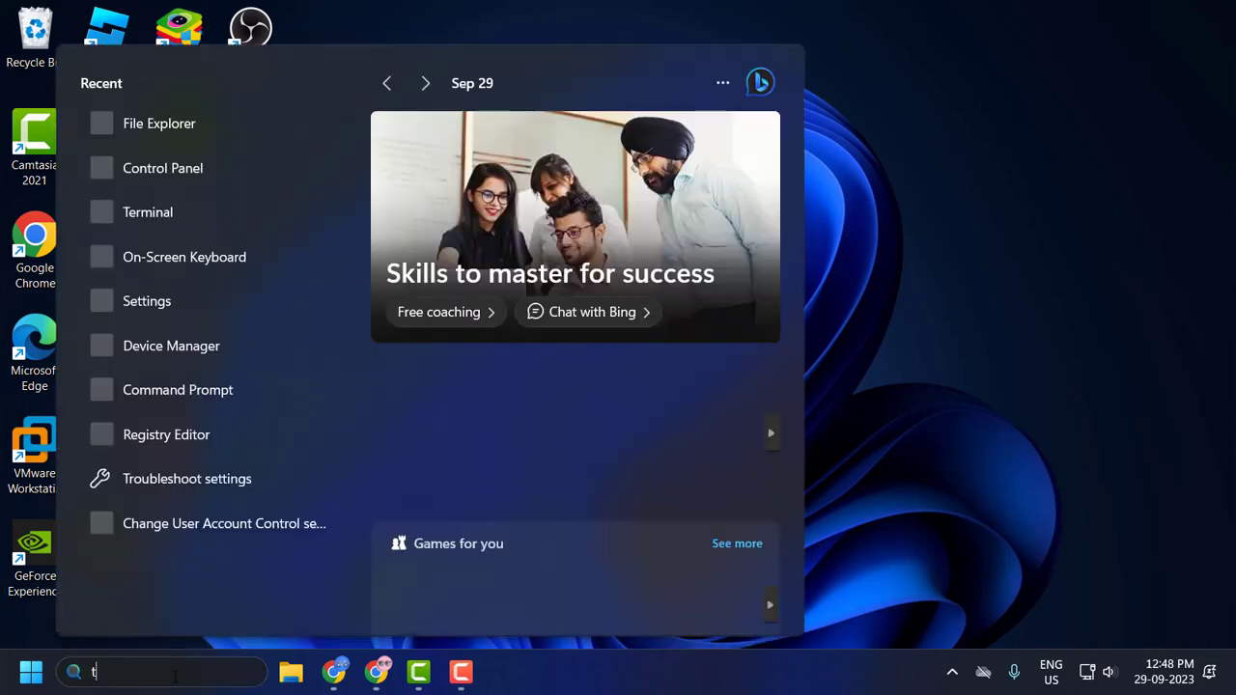
- Search for 'troubleshoot settings' and launch the Troubleshoot settings best match
{"action": "type", "text": "roubleshoot settings"}
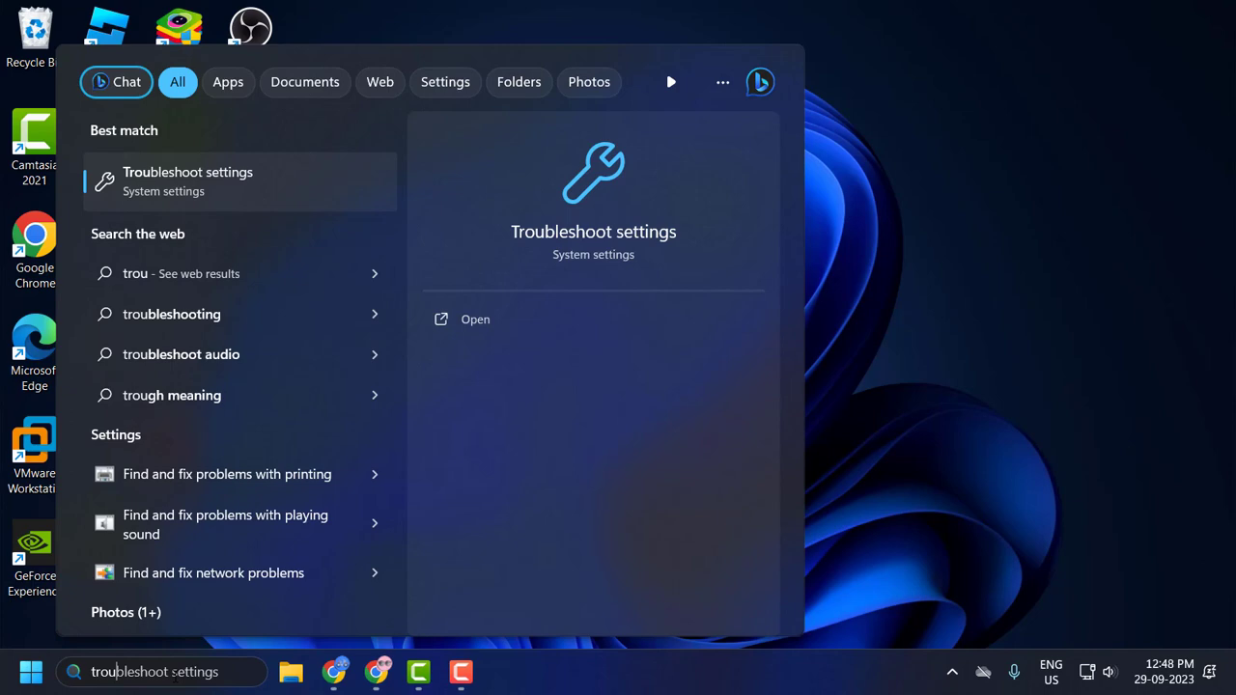
{"action": "mouse_move", "coordinate": [234, 191]}
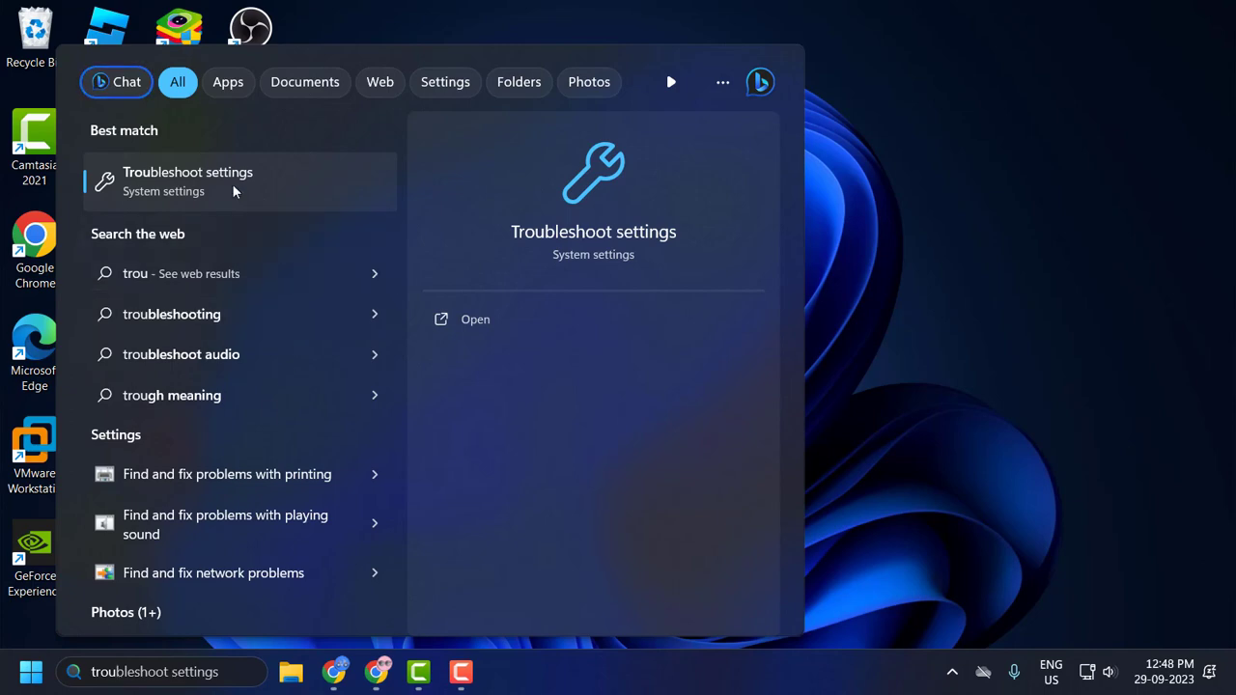
{"action": "left_click", "coordinate": [187, 181]}
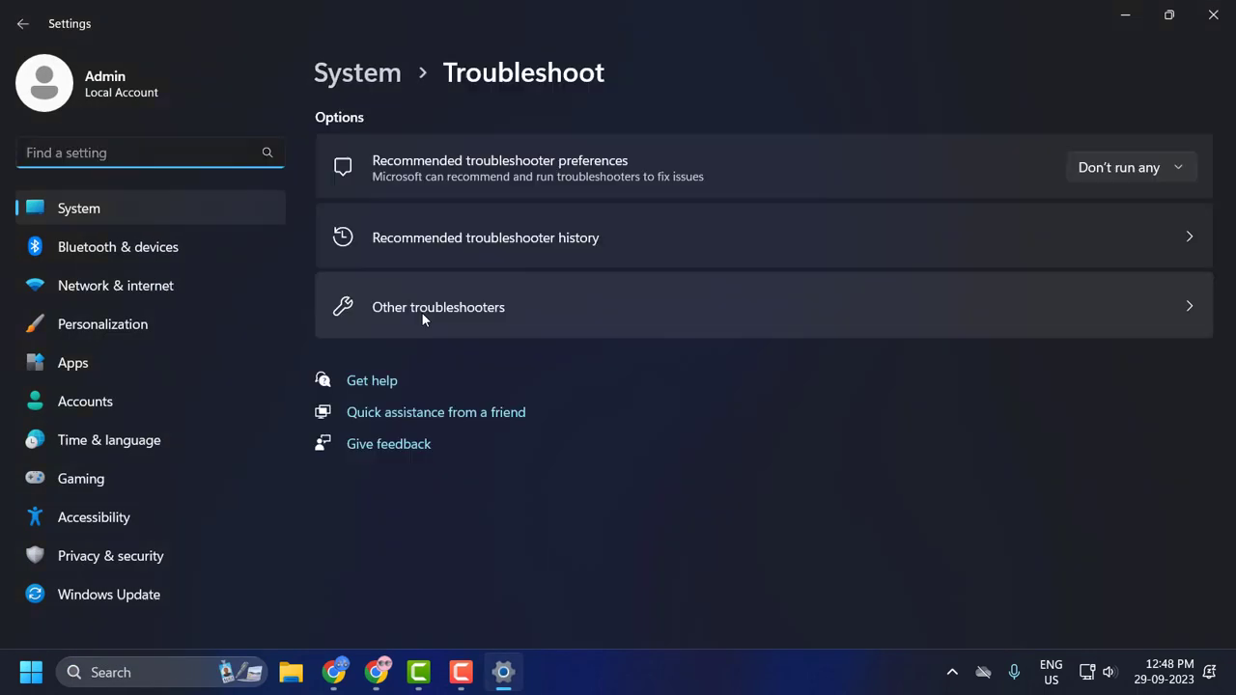
- Run the Network and Internet troubleshooter from Other troubleshooters and review its no-problems result
{"action": "left_click", "coordinate": [437, 308]}
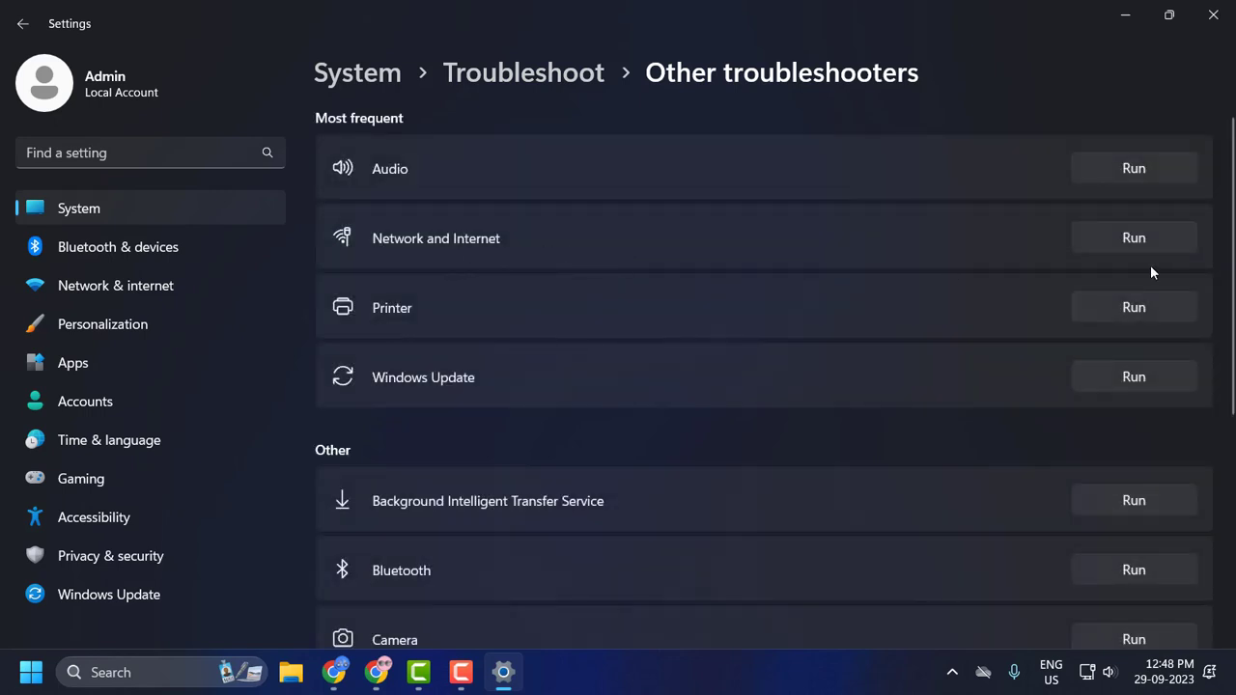
{"action": "left_click", "coordinate": [1132, 237]}
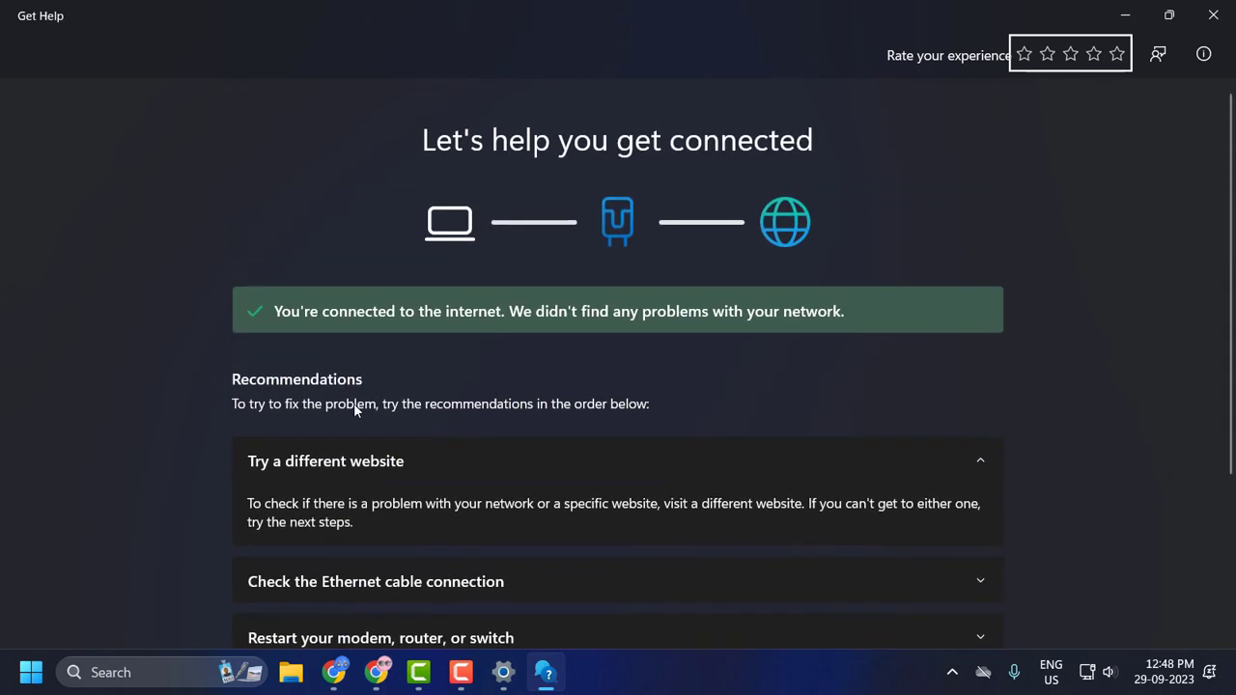
{"action": "scroll", "scroll_direction": "down", "scroll_amount": 3}
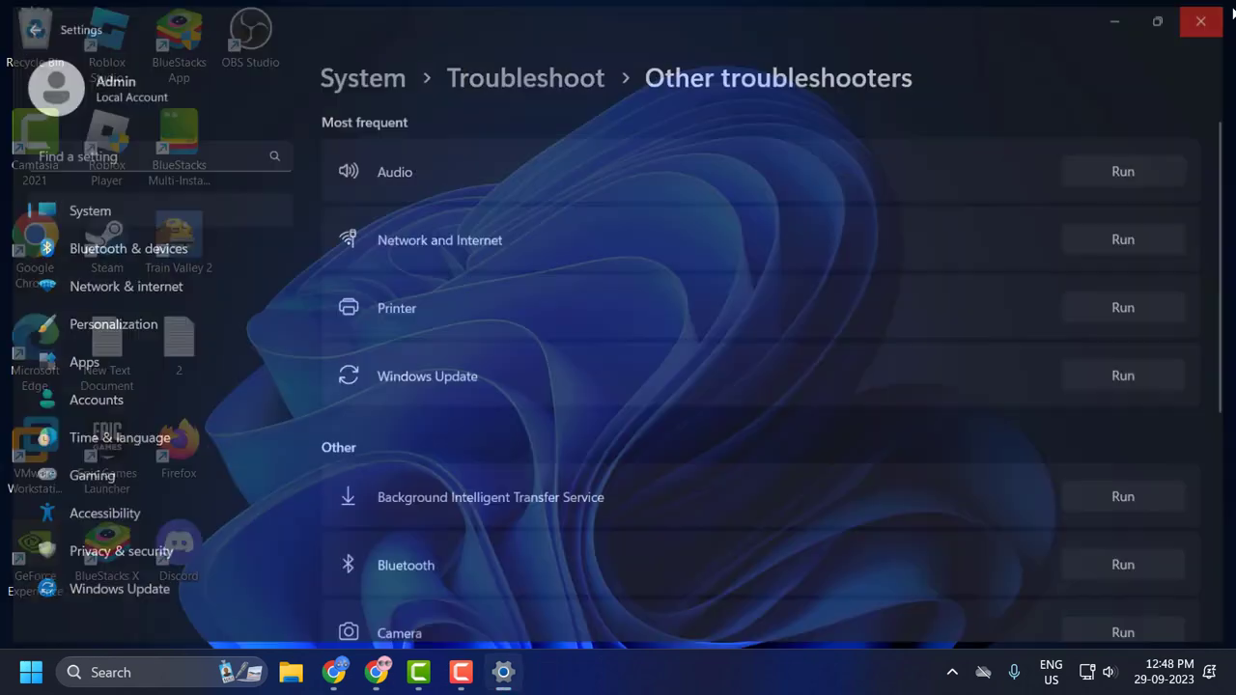
- Search for 'cmd' and start Command Prompt as administrator
{"action": "left_click", "coordinate": [1202, 21]}
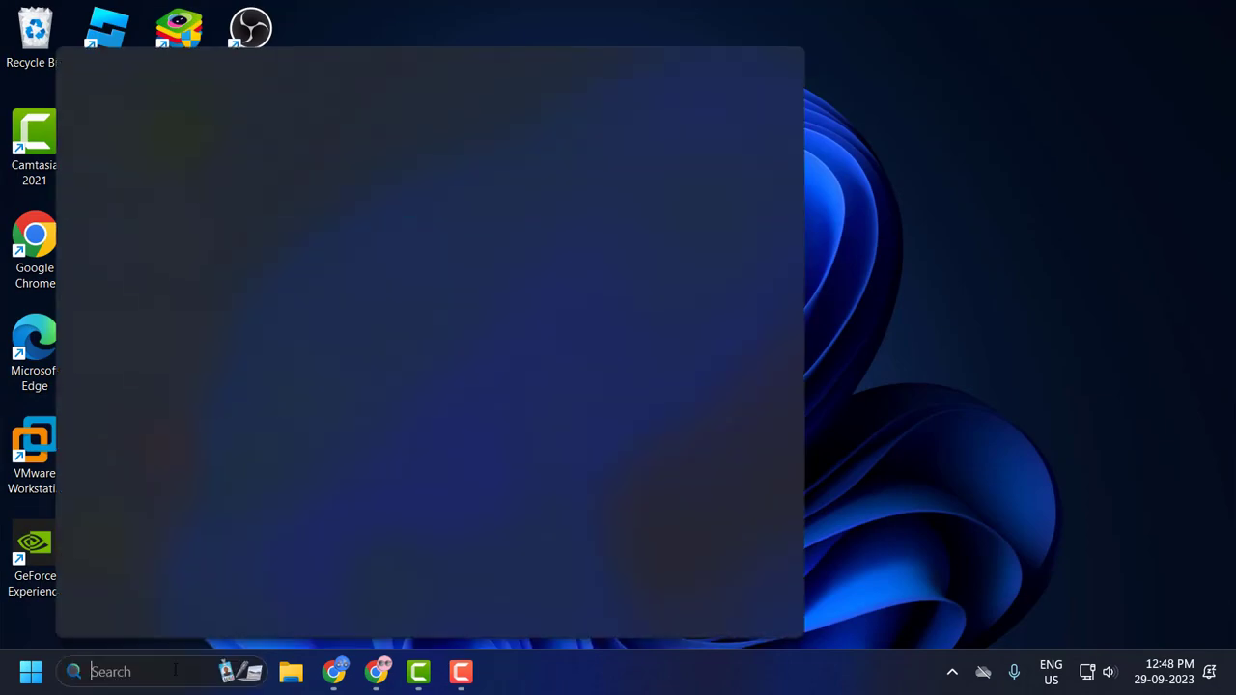
{"action": "type", "text": "cmd"}
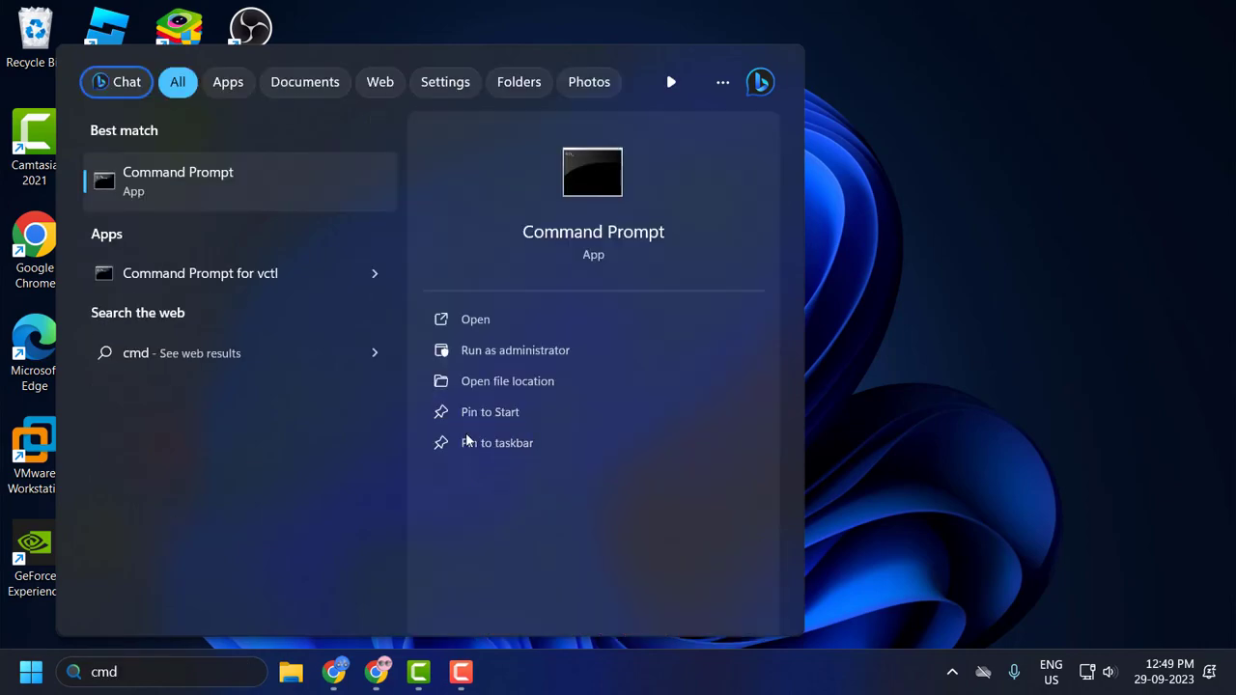
{"action": "left_click", "coordinate": [514, 350]}
{"action": "type", "text": "ipco"}
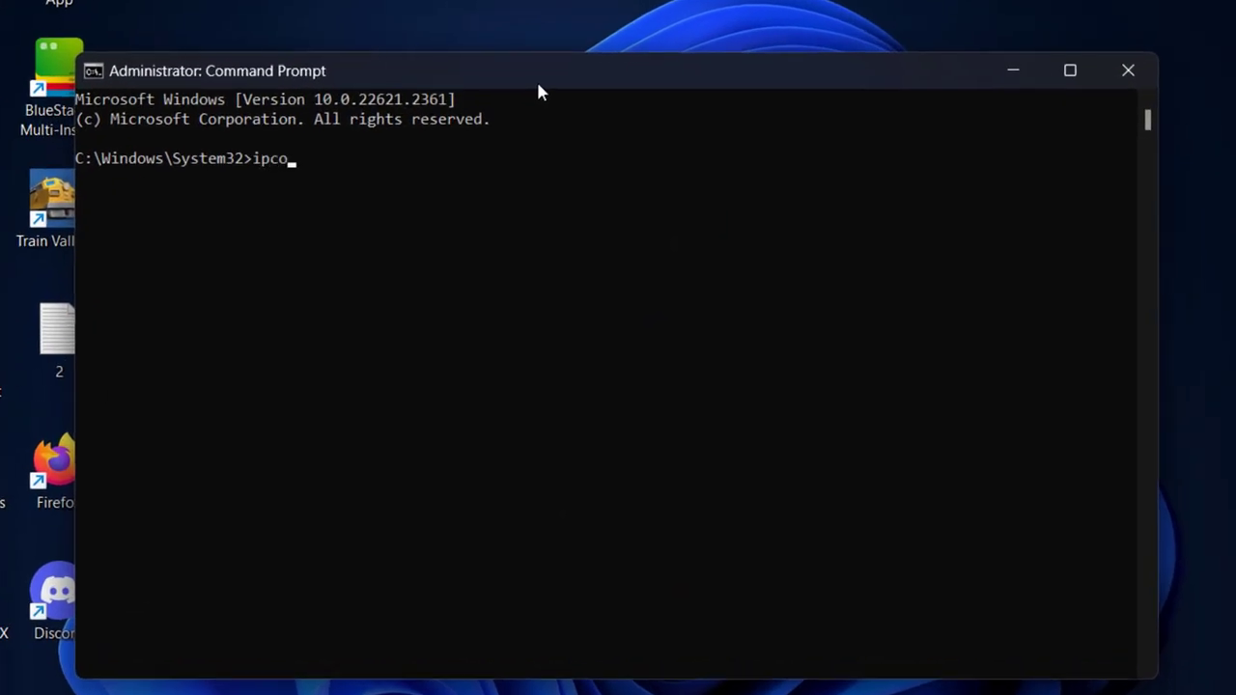
- Flush the DNS resolver cache with 'ipconfig /flushdns'
{"action": "type", "text": "nfig"}
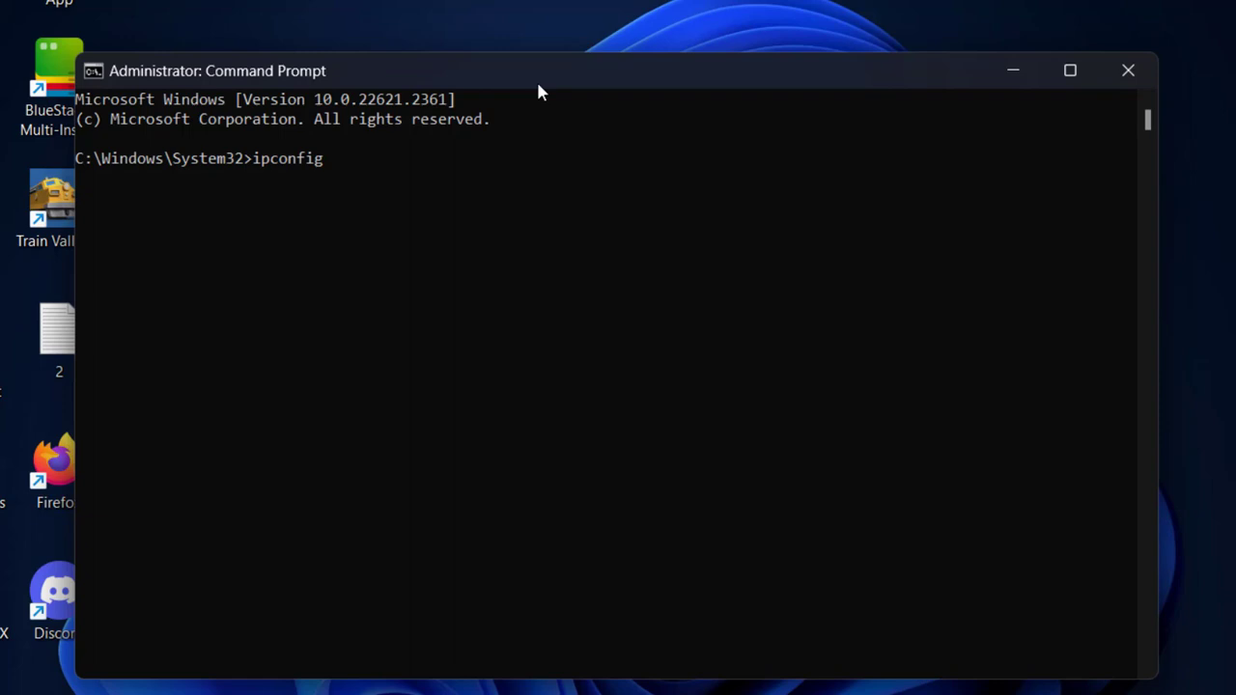
{"action": "type", "text": "/flush"}
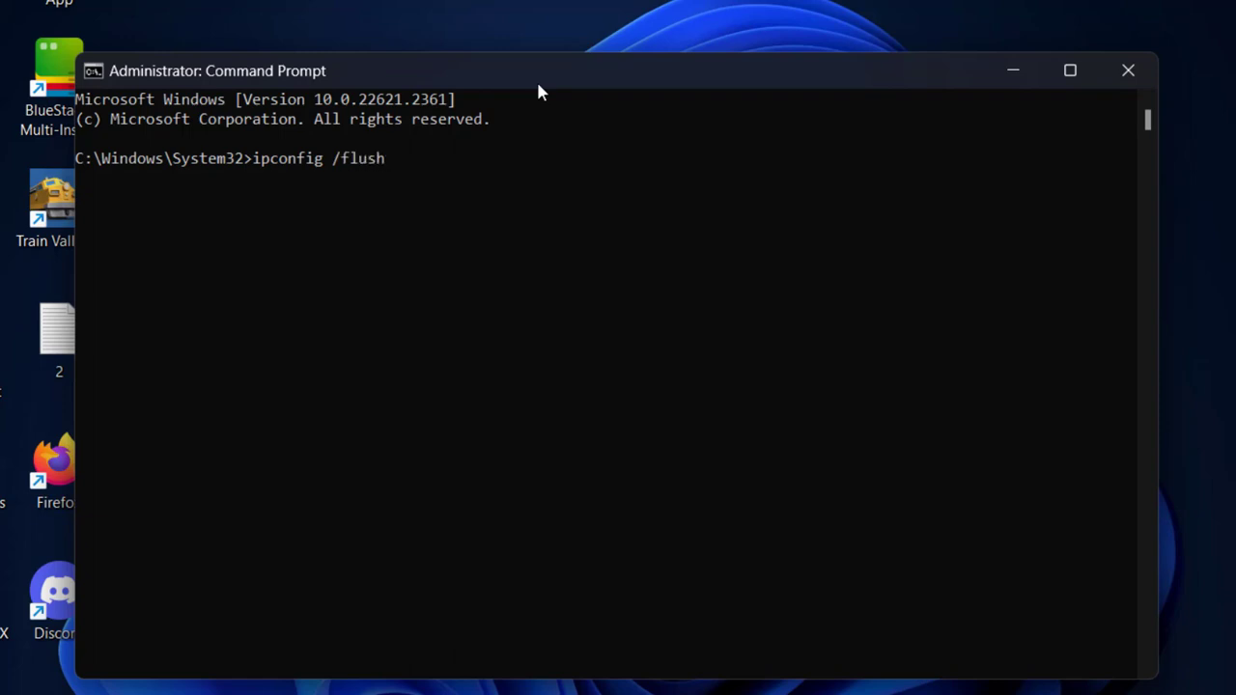
{"action": "type", "text": "dns"}
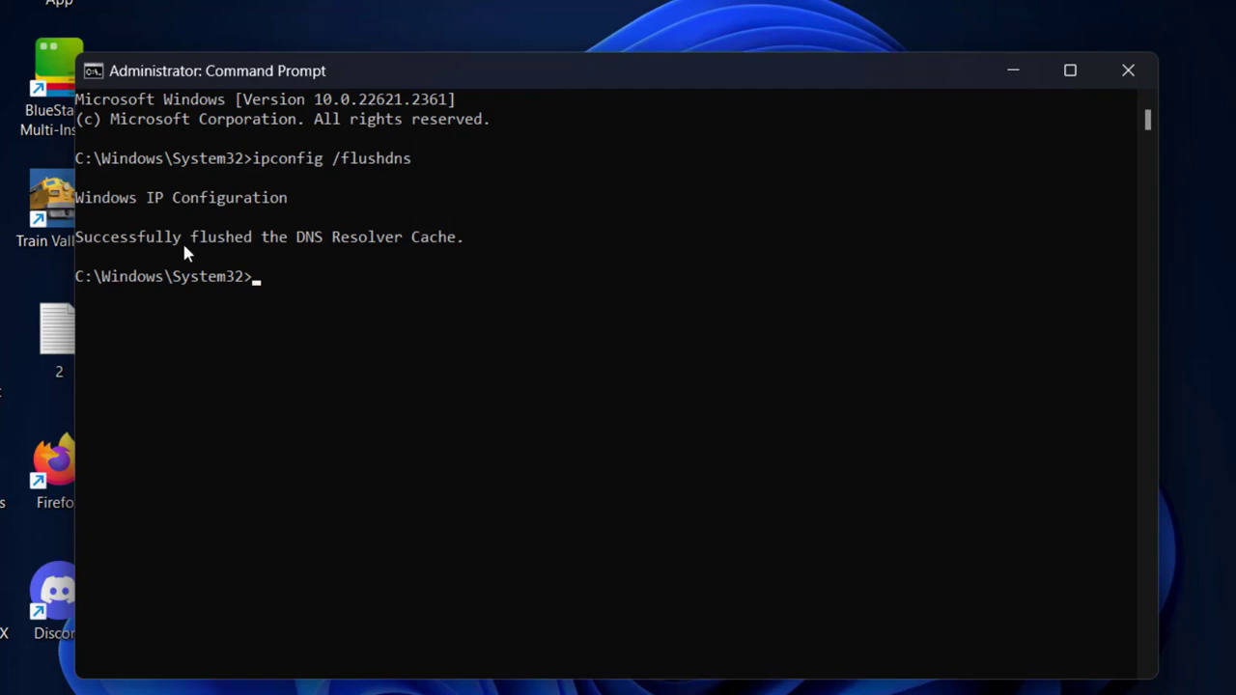
{"action": "mouse_move", "coordinate": [435, 274]}
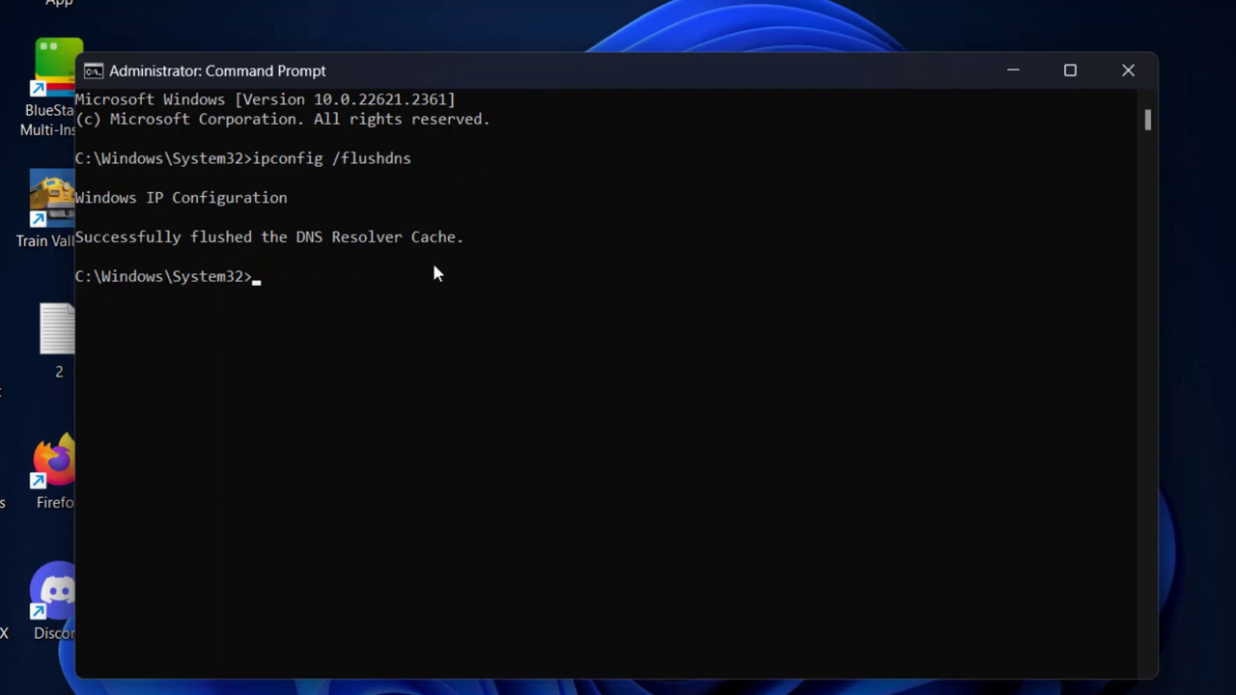
{"action": "mouse_move", "coordinate": [348, 329]}
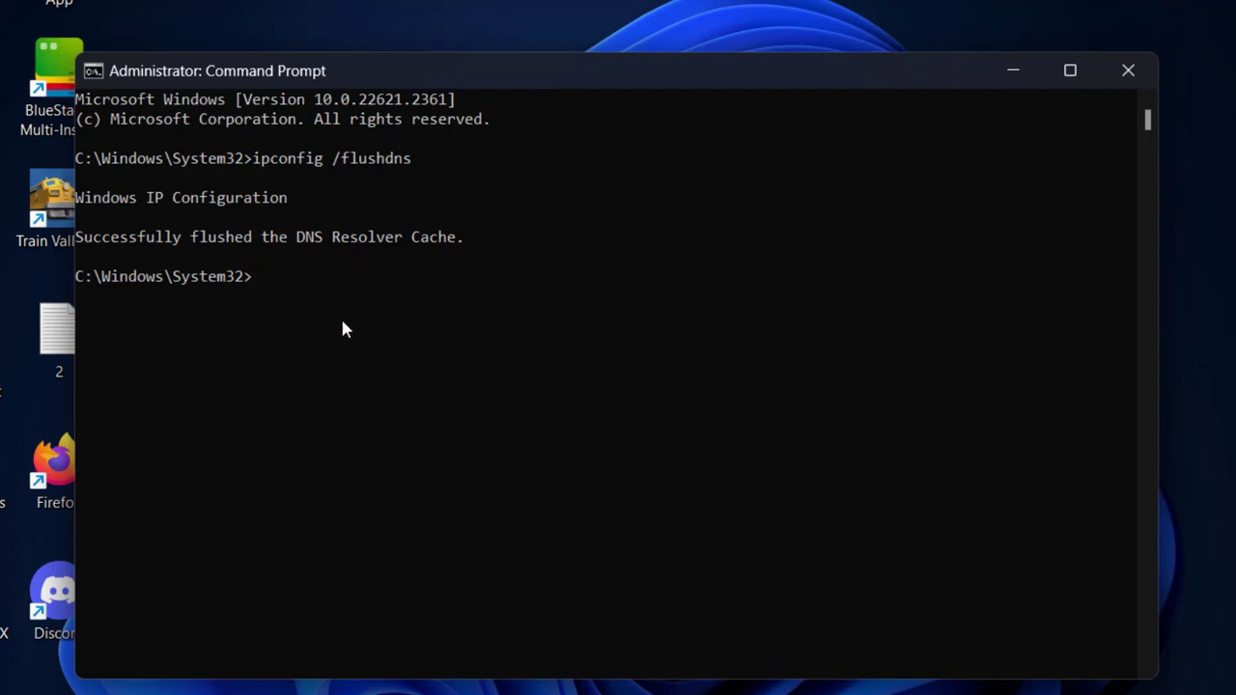
- Reset the Winsock catalog with 'netsh winsock reset'
{"action": "type", "text": "netsh"}
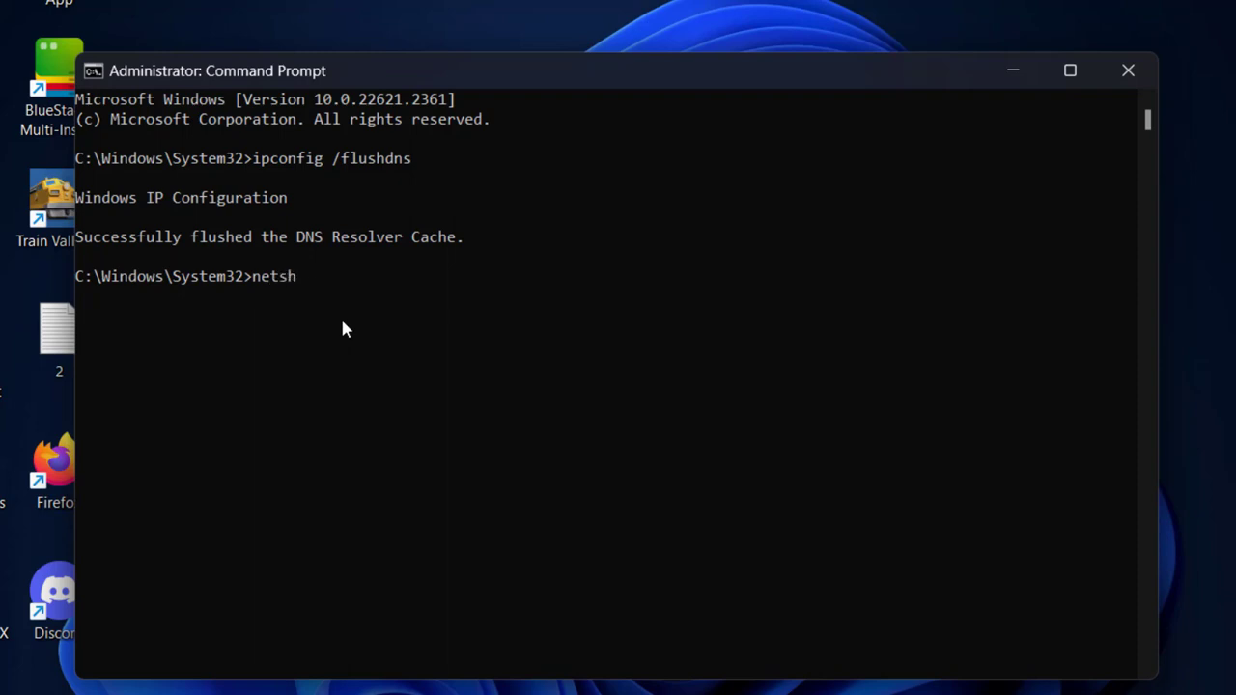
{"action": "type", "text": "winsock reset"}
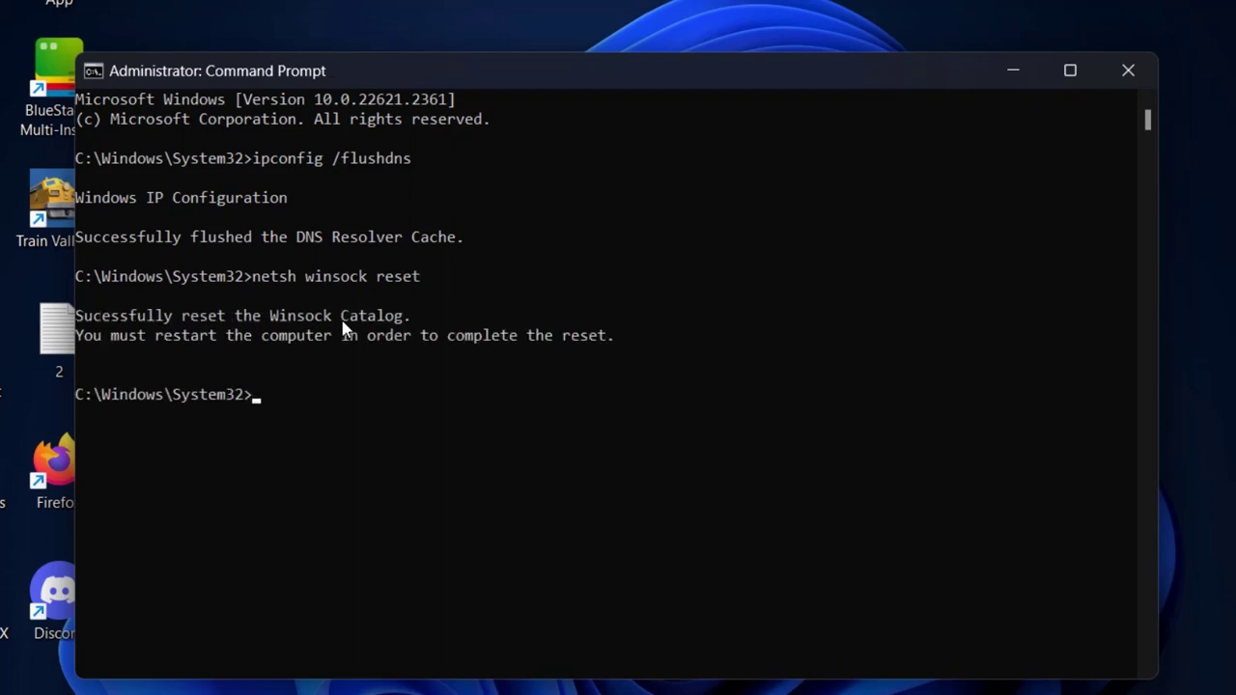
{"action": "mouse_move", "coordinate": [384, 348]}
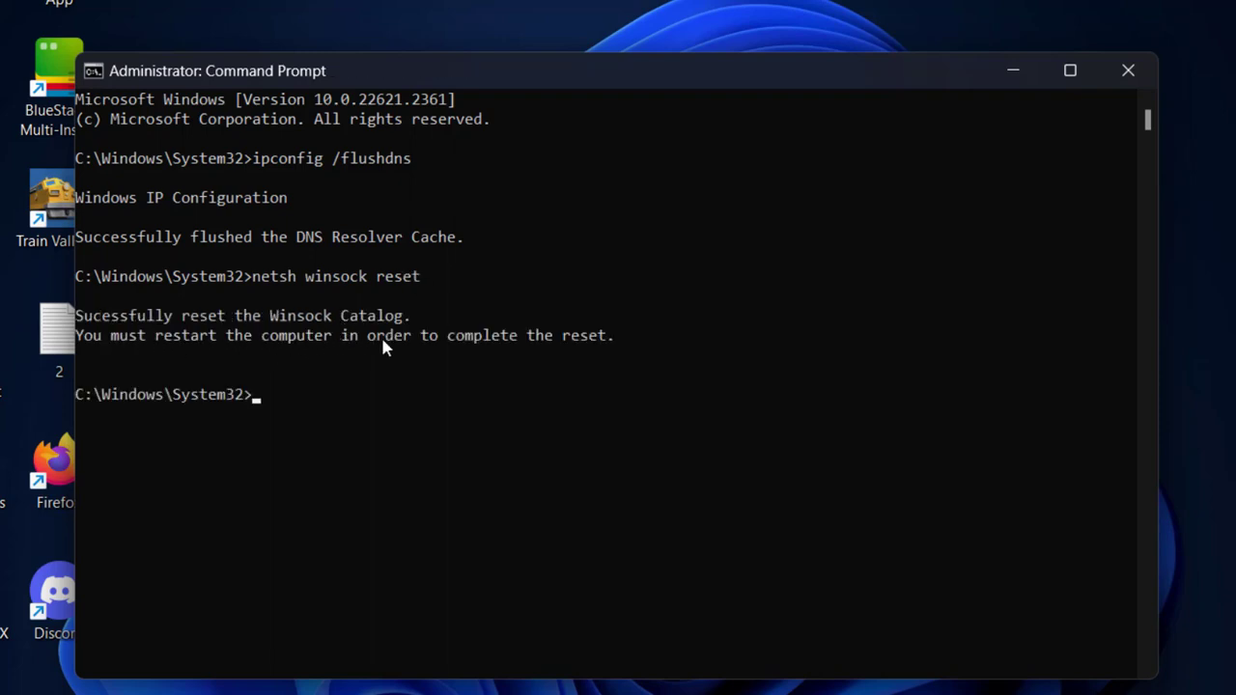
{"action": "mouse_move", "coordinate": [239, 359]}
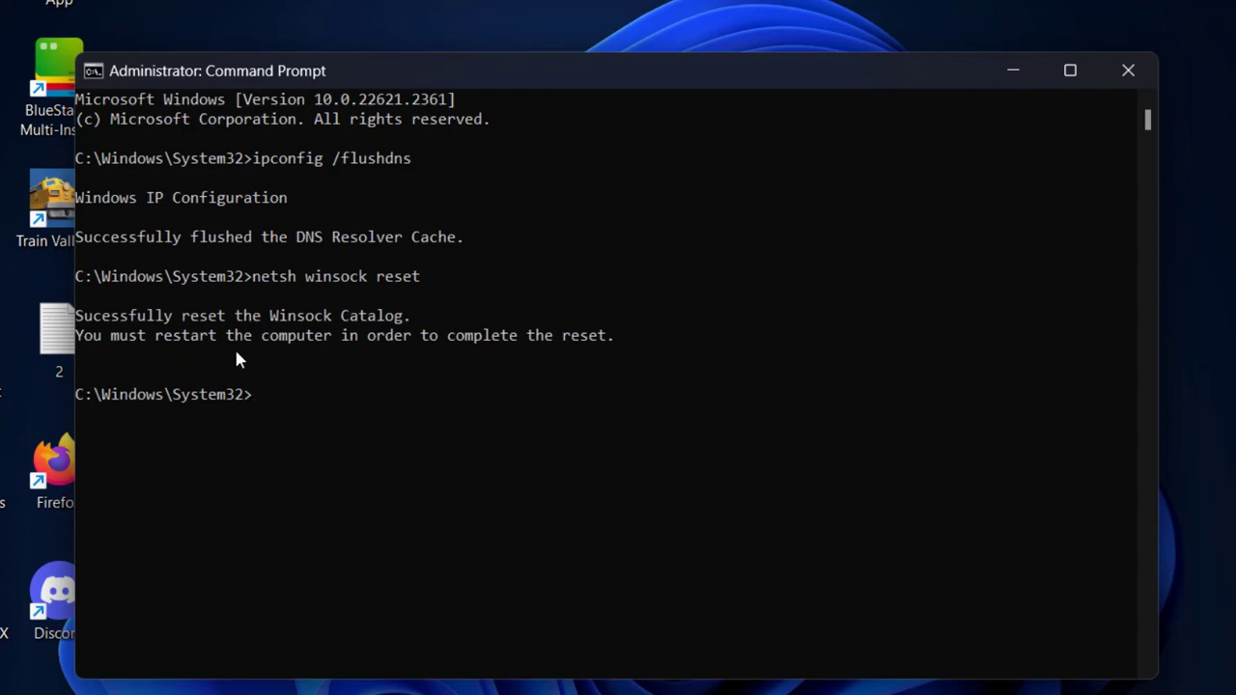
{"action": "mouse_move", "coordinate": [518, 346]}
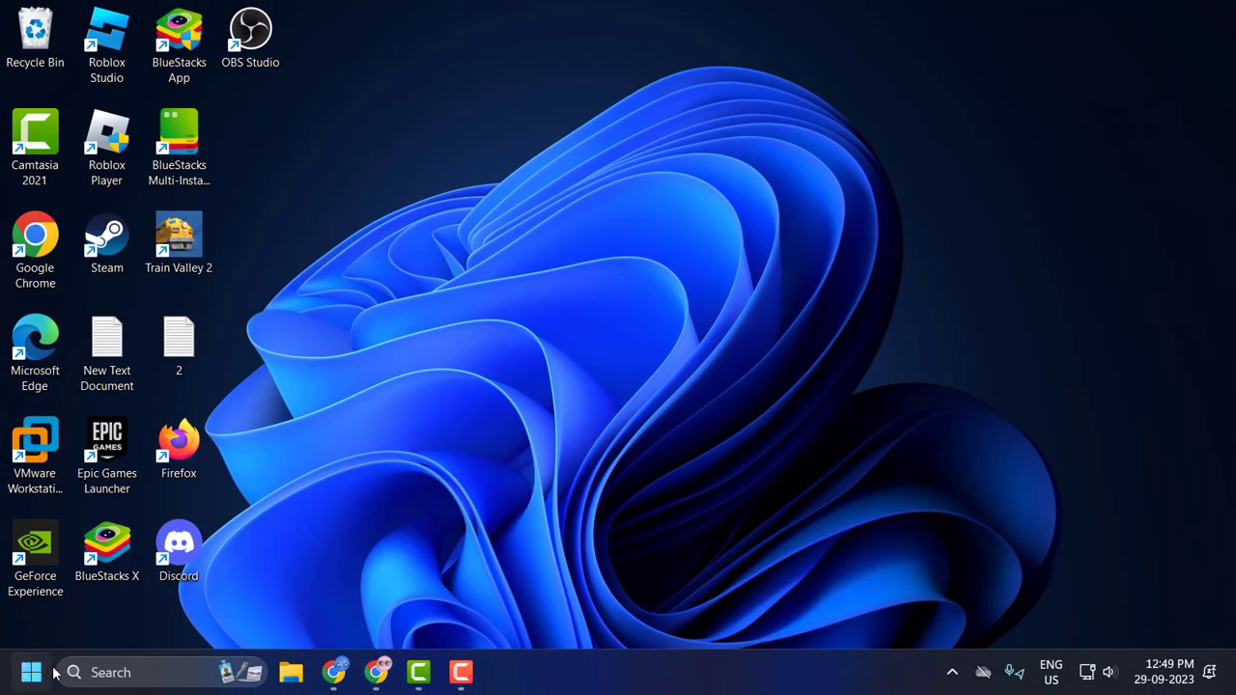
{"action": "mouse_move", "coordinate": [647, 404]}
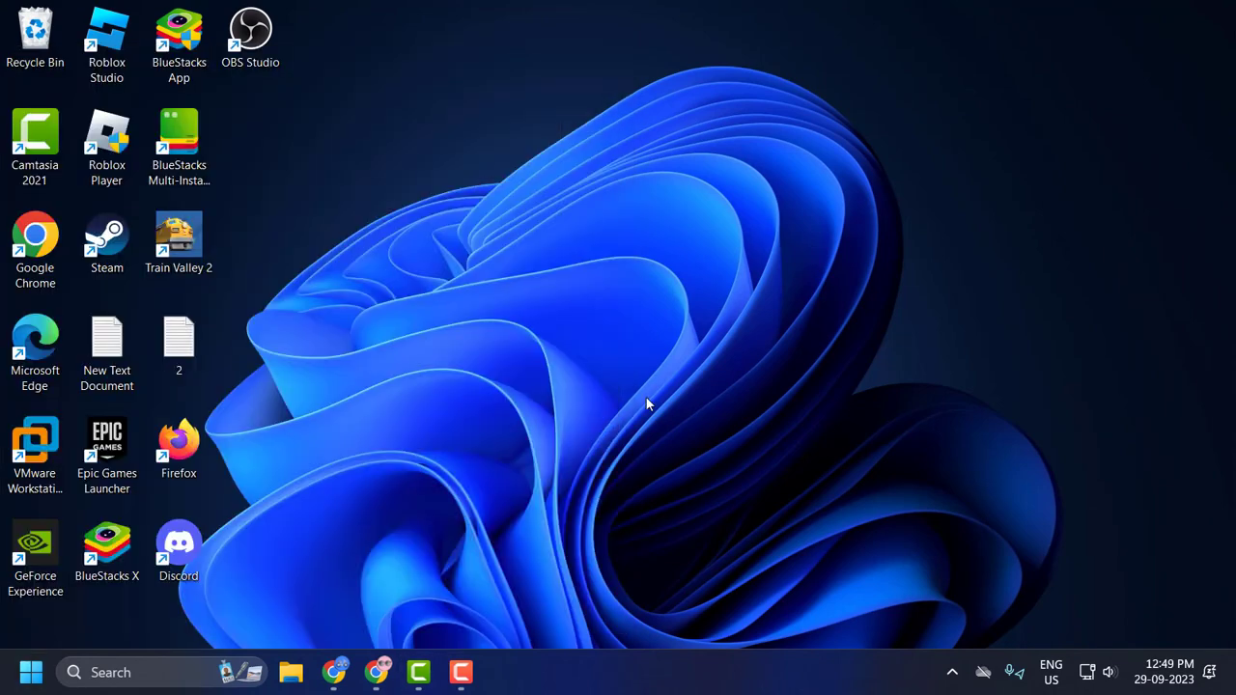
{"action": "mouse_move", "coordinate": [526, 465]}
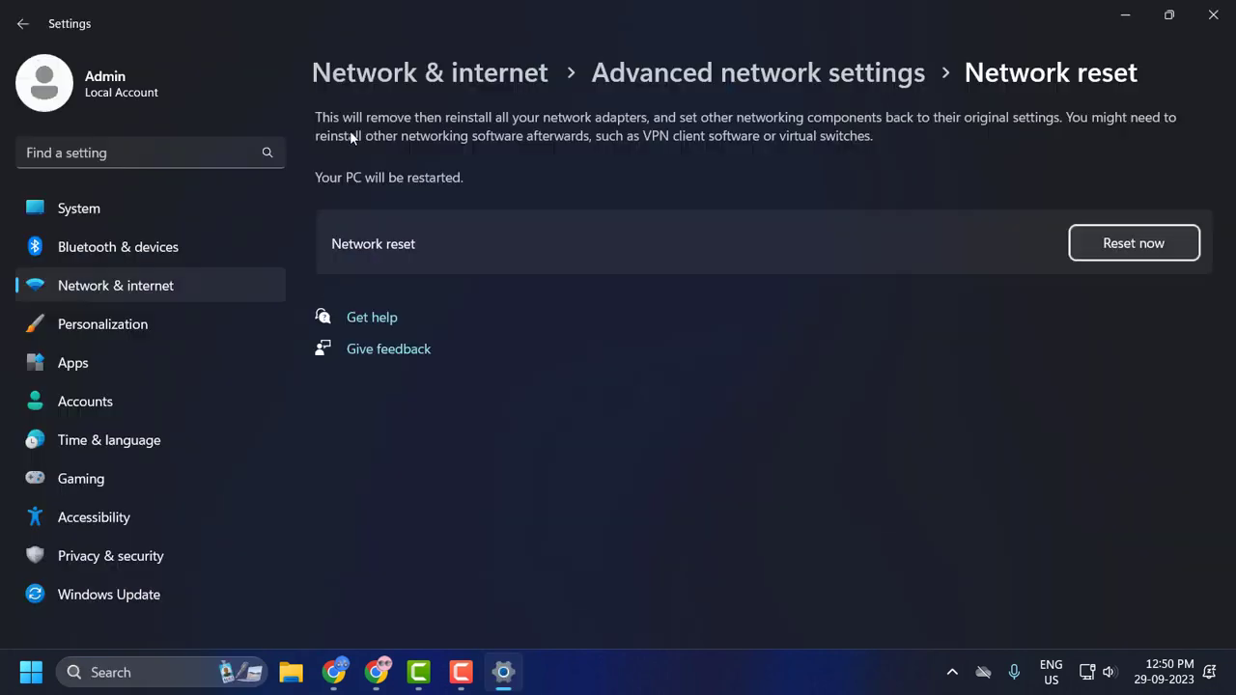
{"action": "mouse_move", "coordinate": [587, 114]}
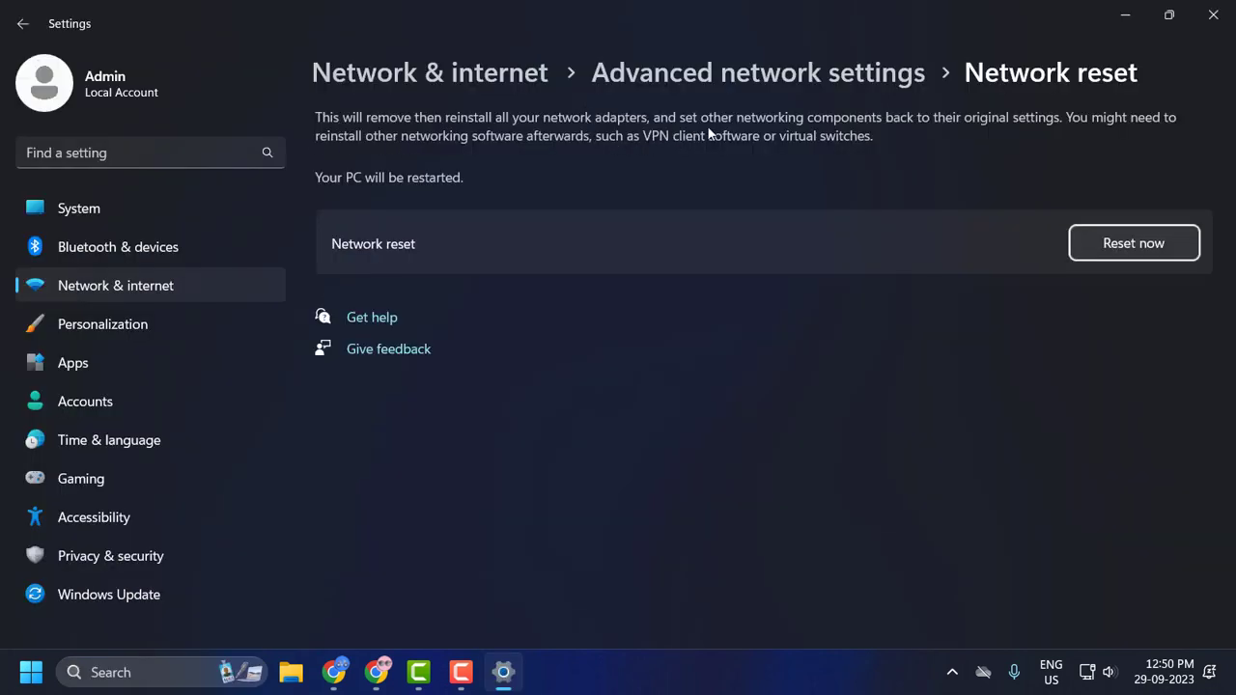
{"action": "mouse_move", "coordinate": [966, 133]}
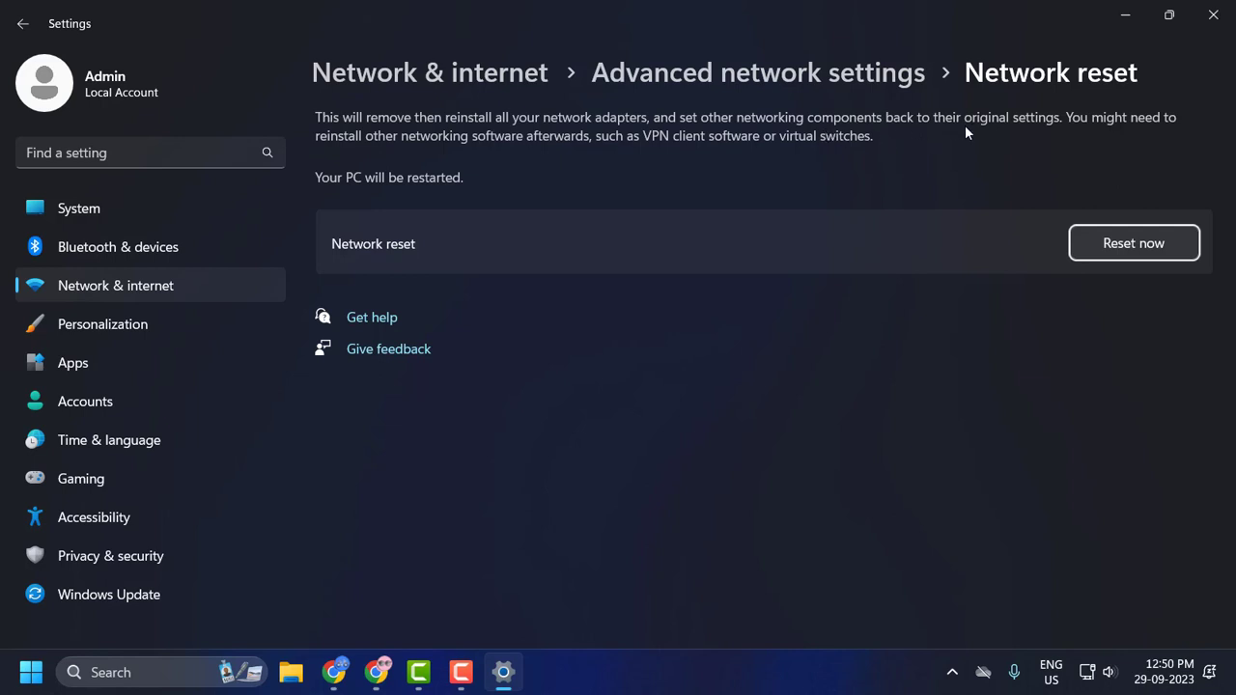
{"action": "mouse_move", "coordinate": [1153, 139]}
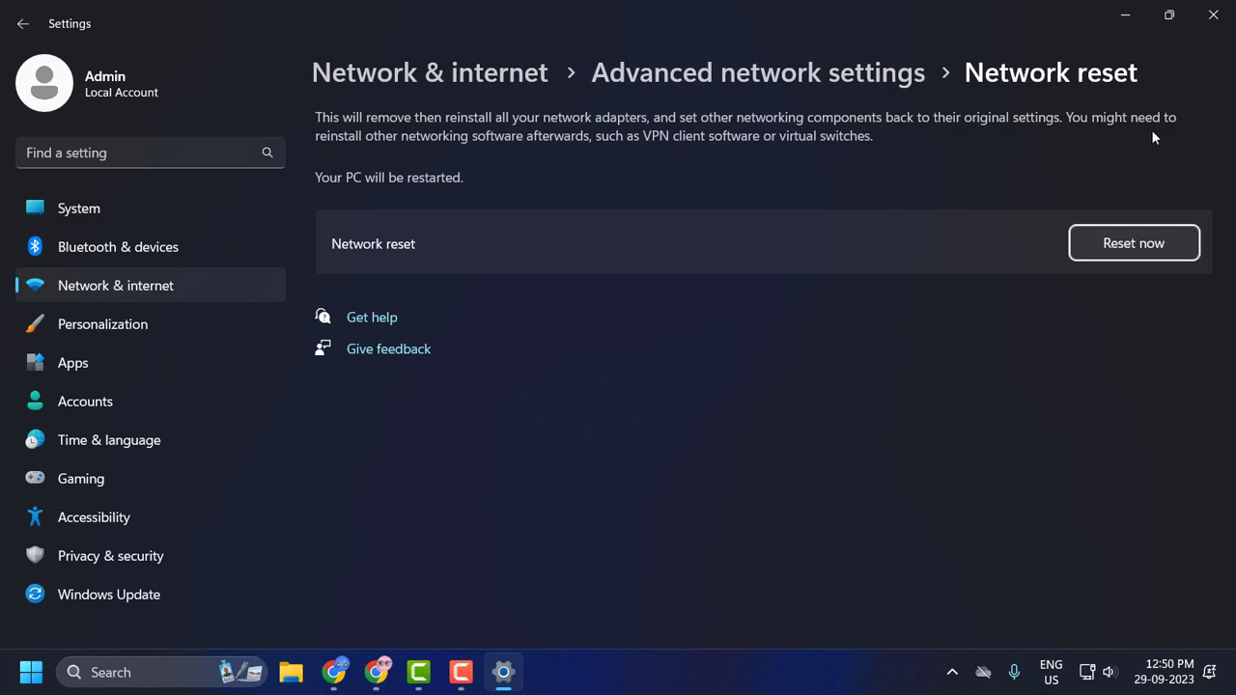
{"action": "mouse_move", "coordinate": [525, 162]}
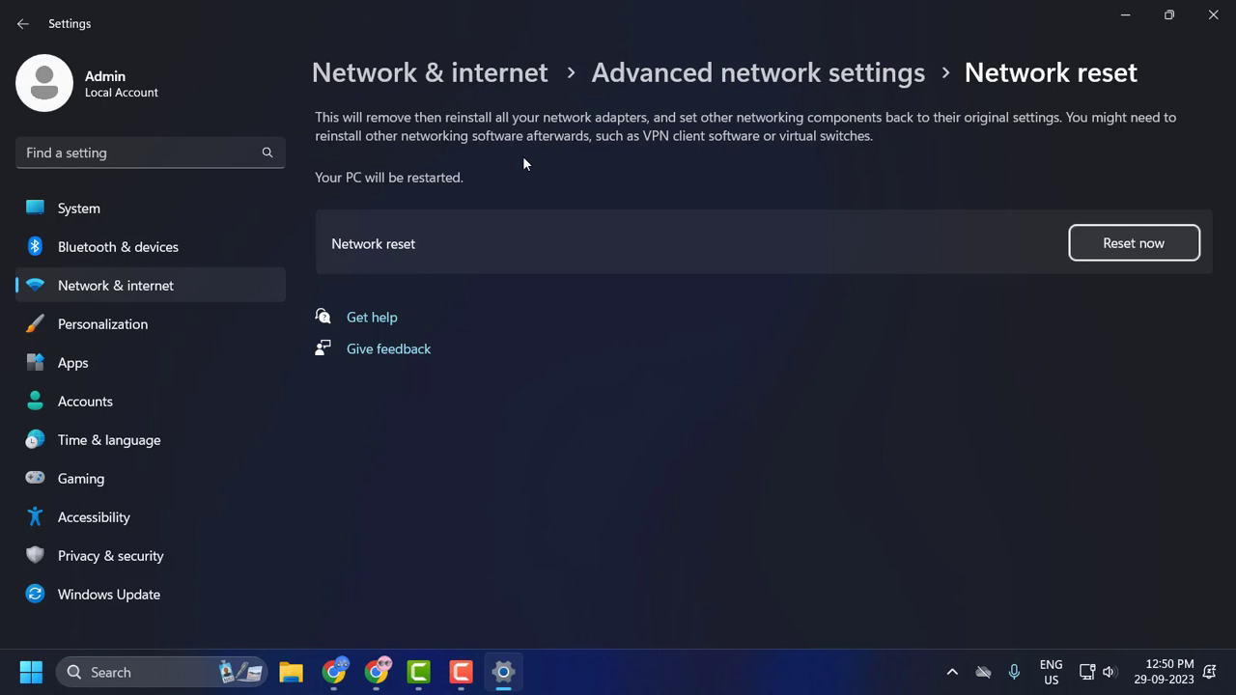
{"action": "mouse_move", "coordinate": [707, 159]}
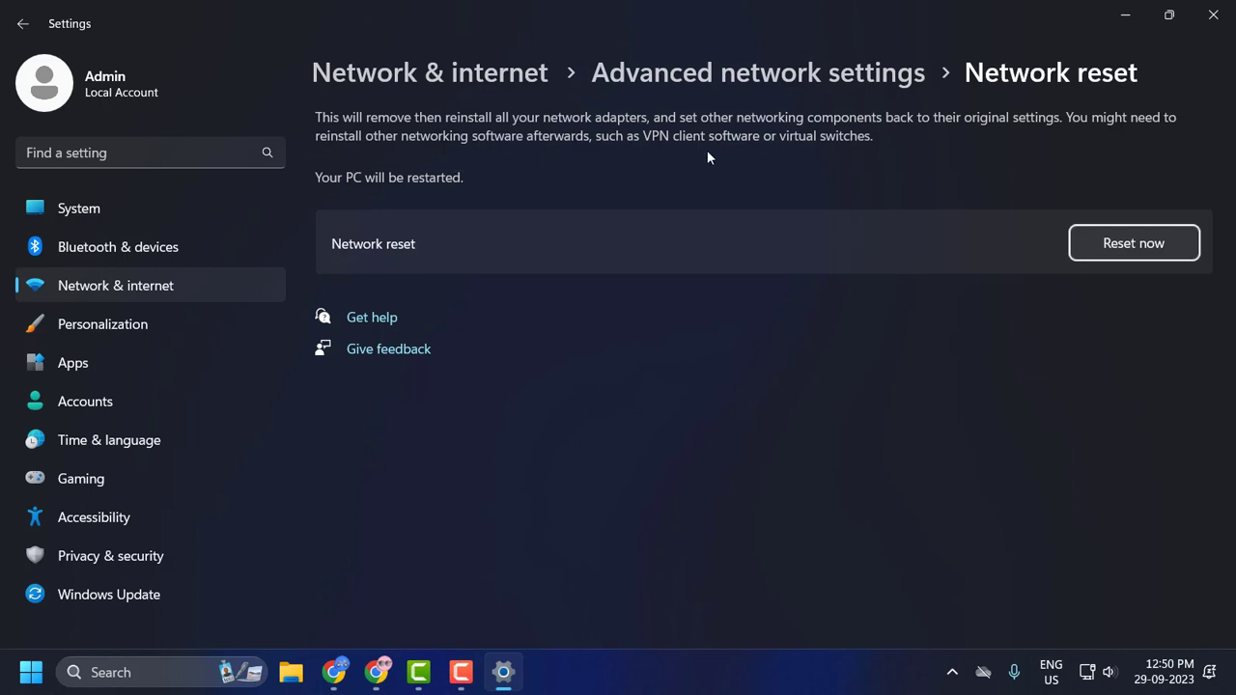
{"action": "mouse_move", "coordinate": [799, 159]}
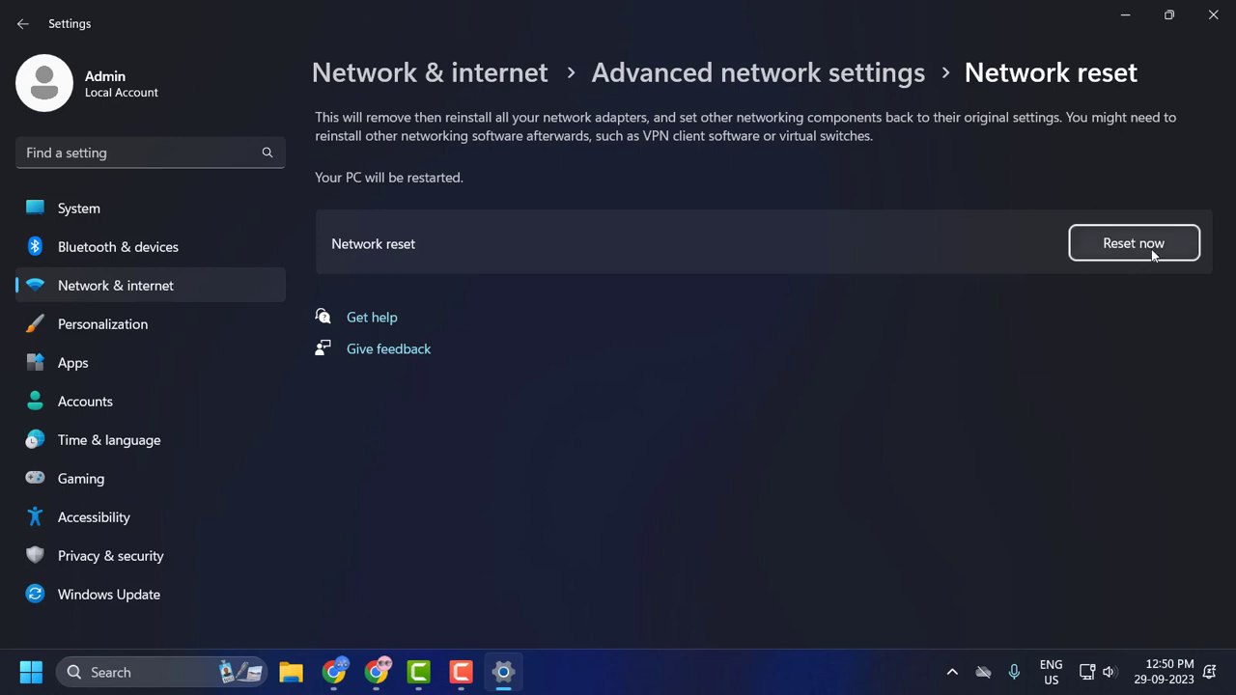
- Request a network reset with Reset now, answer No to the confirmation, and close Settings
{"action": "left_click", "coordinate": [1132, 243]}
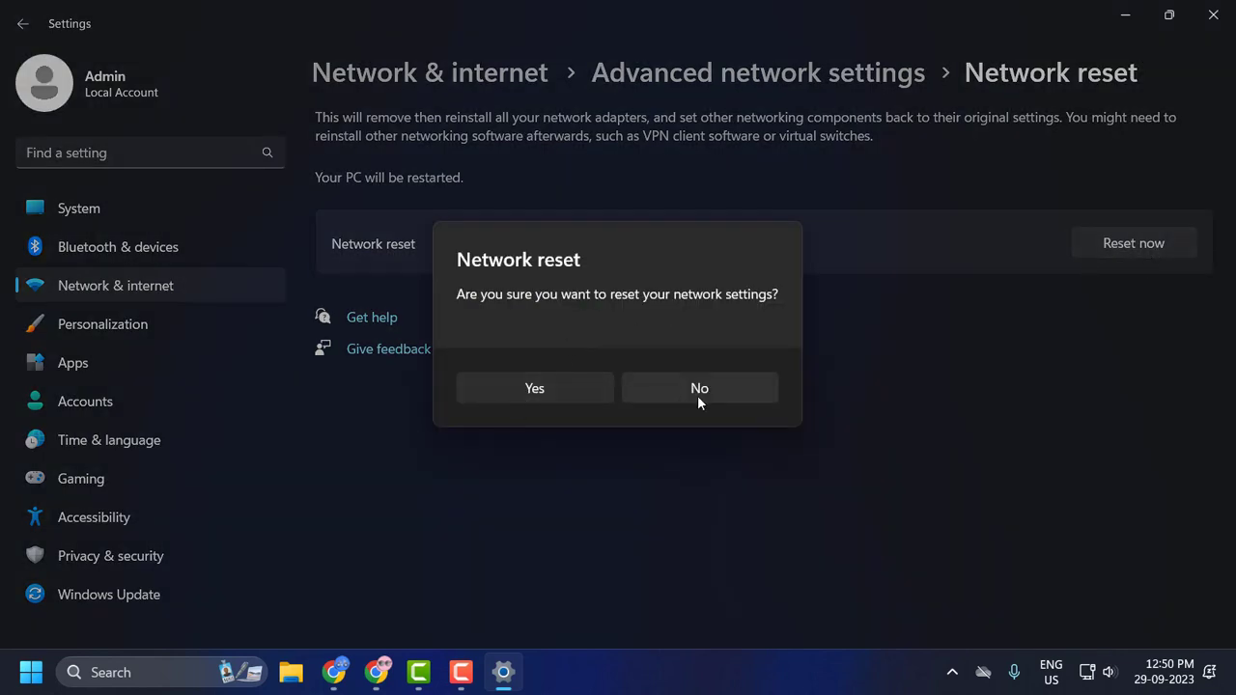
{"action": "left_click", "coordinate": [700, 386]}
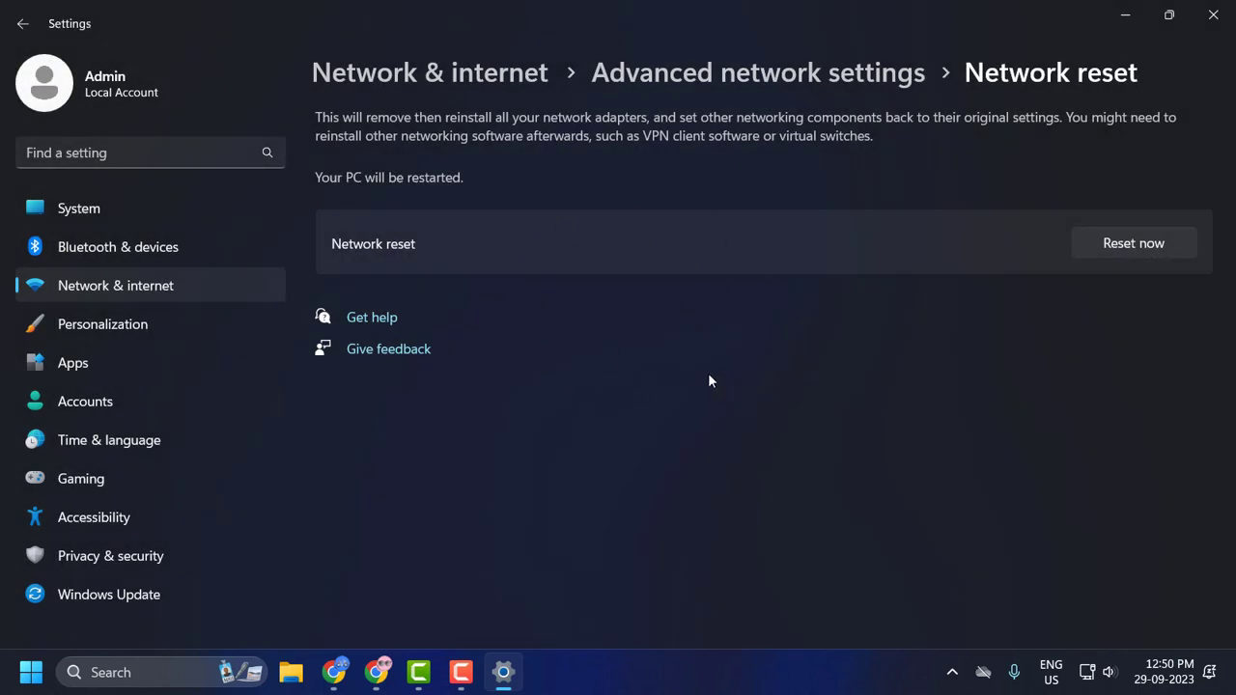
{"action": "mouse_move", "coordinate": [1213, 15]}
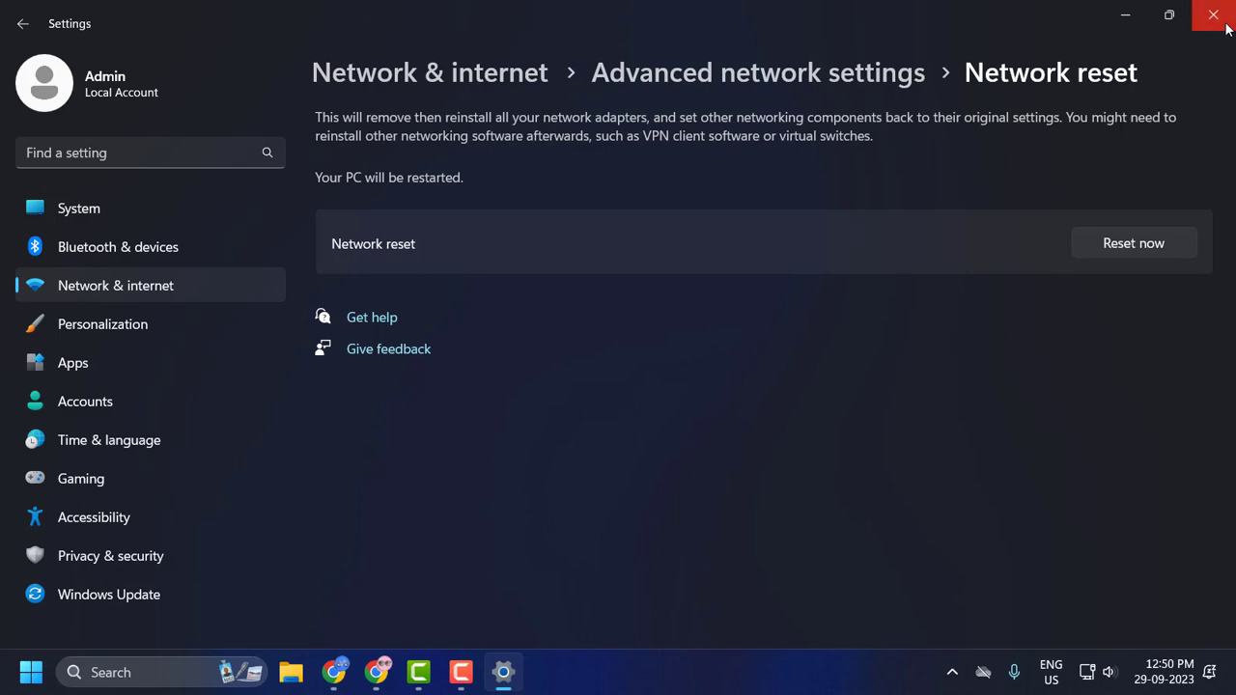
{"action": "left_click", "coordinate": [1213, 15]}
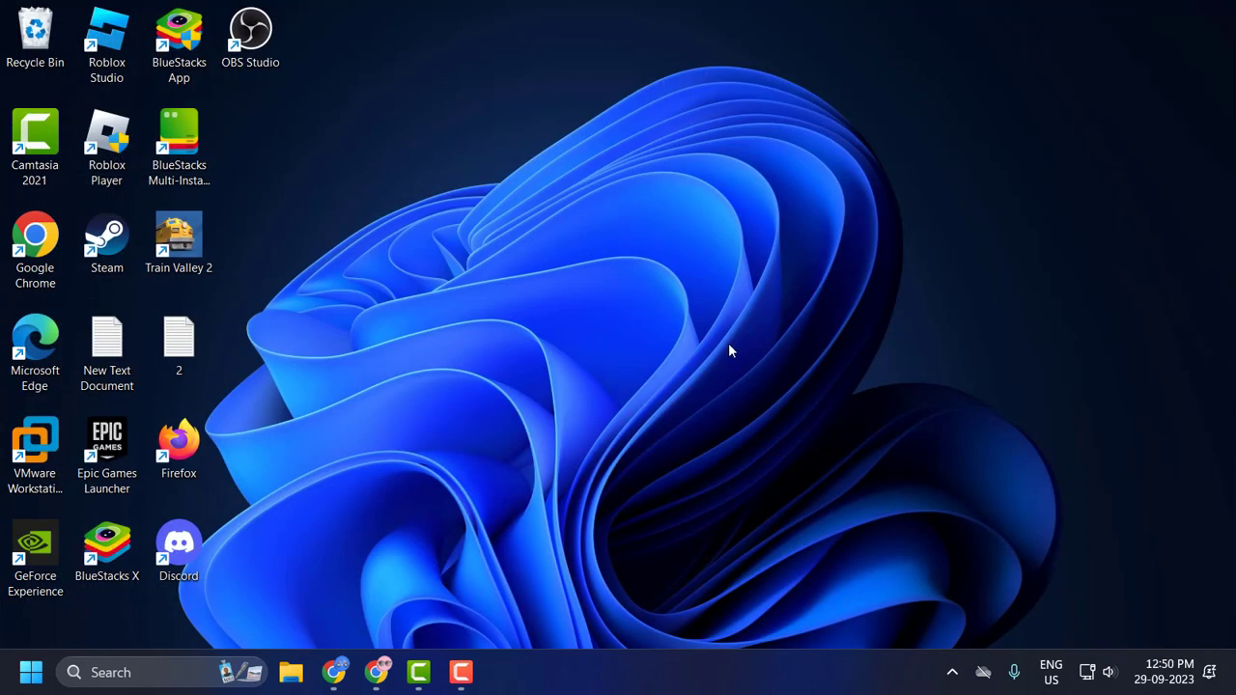